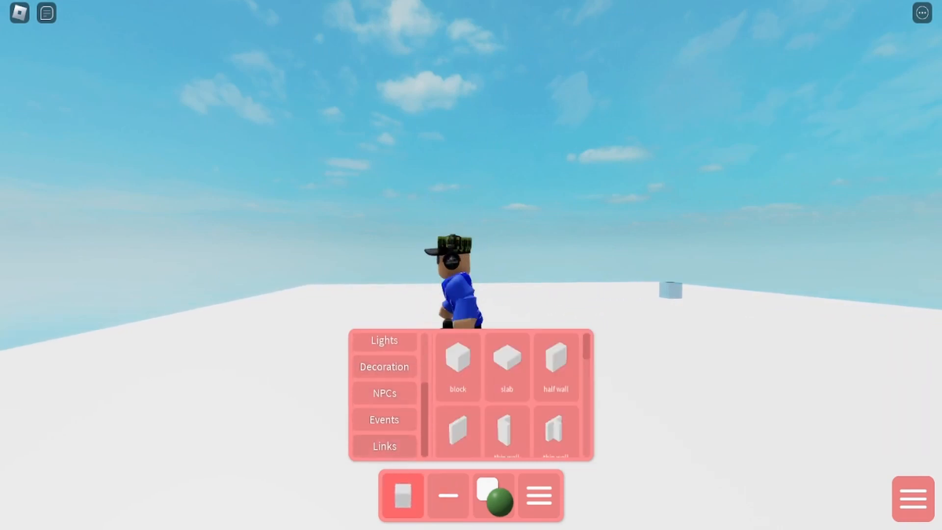
Step: Show the Links category so the trigger blocks for the door appear
click(383, 445)
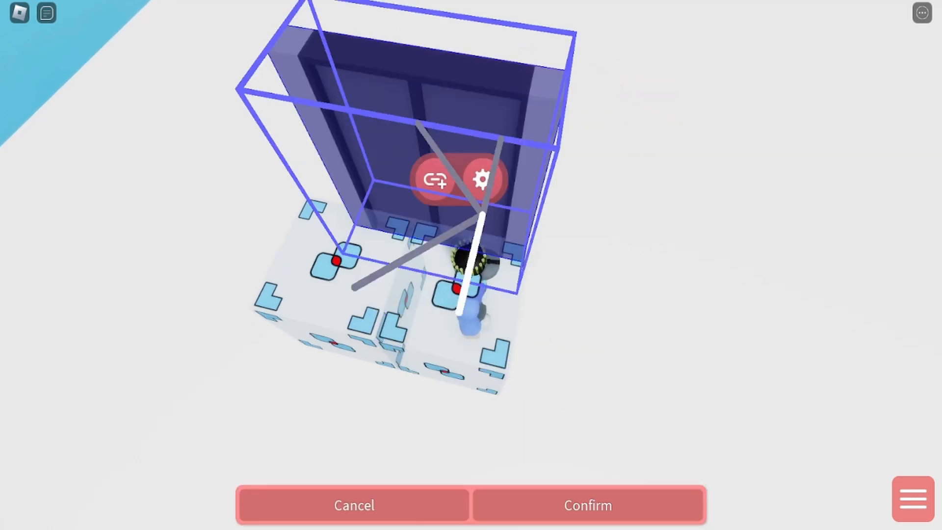
Step: Confirm the trigger-to-door links, then reveal the trigger's mode choices: Bot, Player, Player+Bot, Infection
click(586, 505)
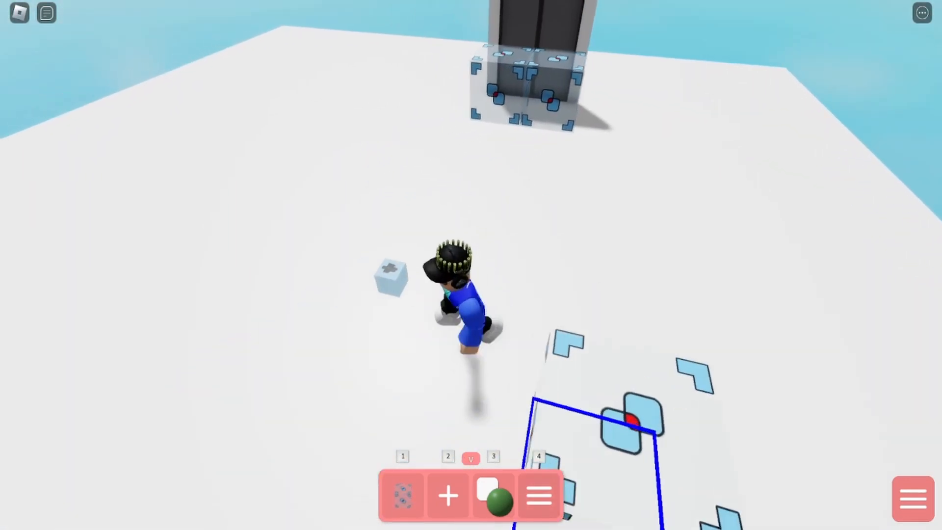
click(448, 495)
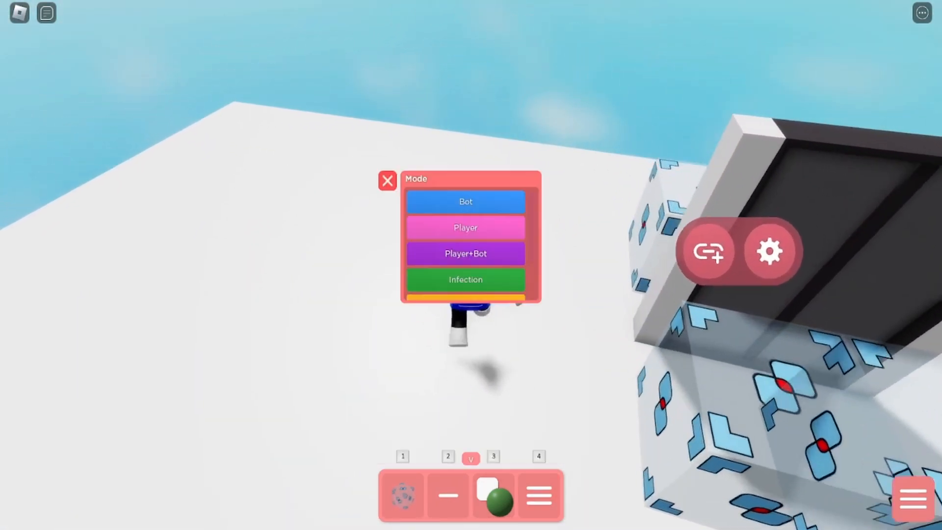